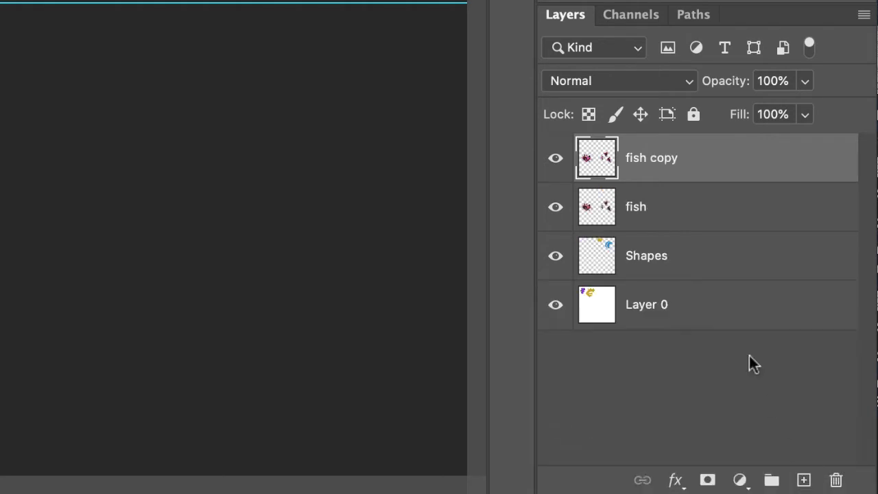
{"action": "mouse_move", "coordinate": [465, 127]}
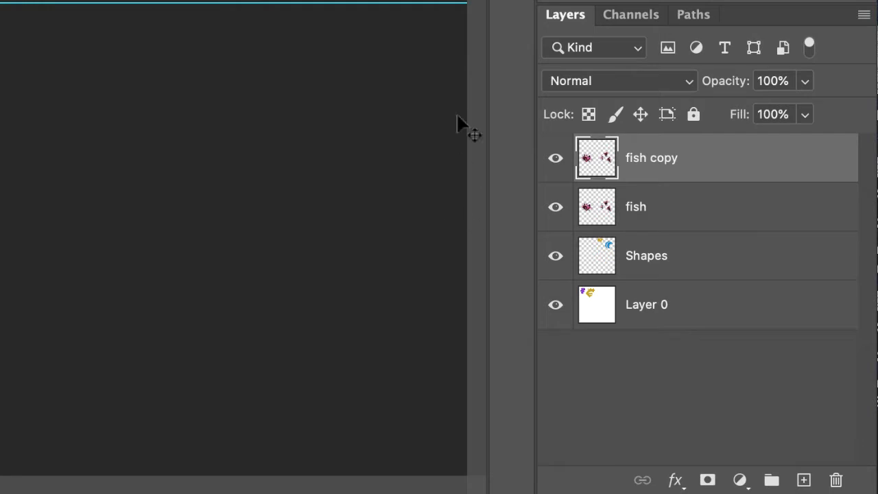
{"action": "mouse_move", "coordinate": [534, 229]}
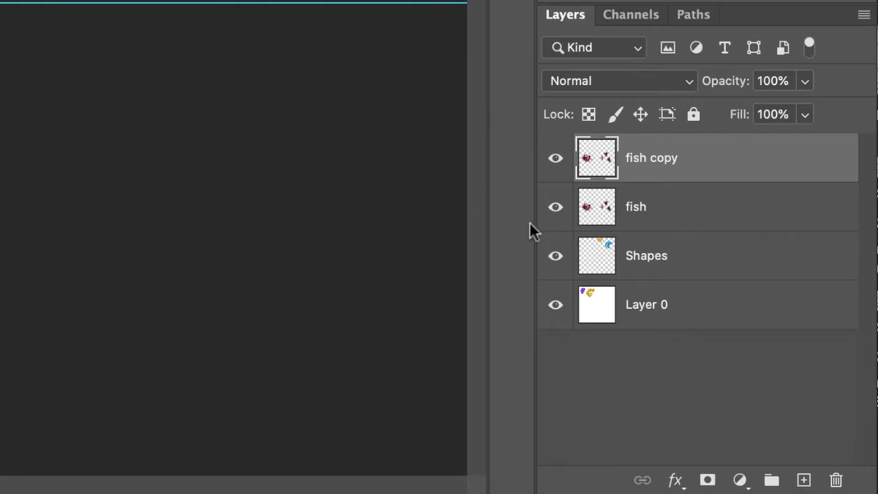
{"action": "mouse_move", "coordinate": [519, 294]}
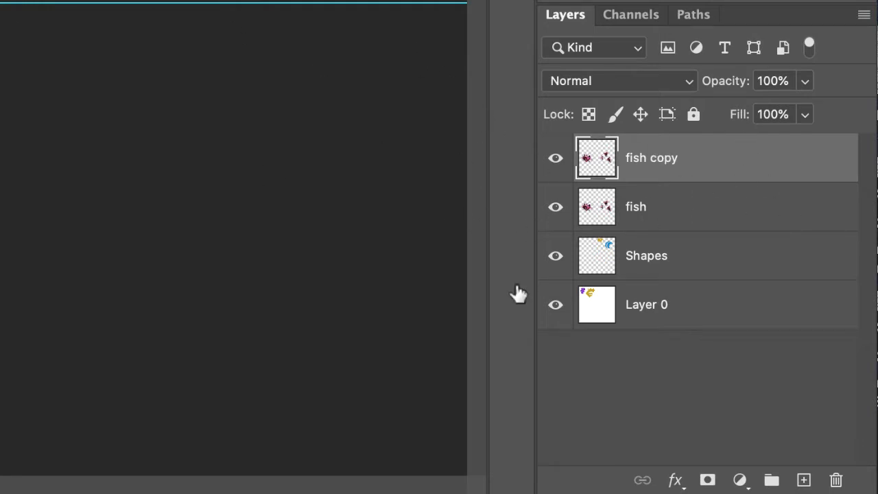
{"action": "mouse_move", "coordinate": [778, 293]}
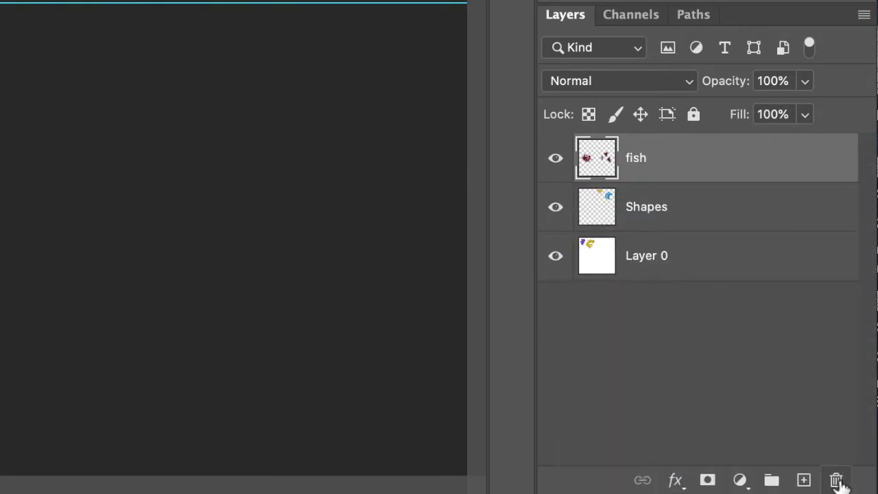
{"action": "mouse_move", "coordinate": [554, 462]}
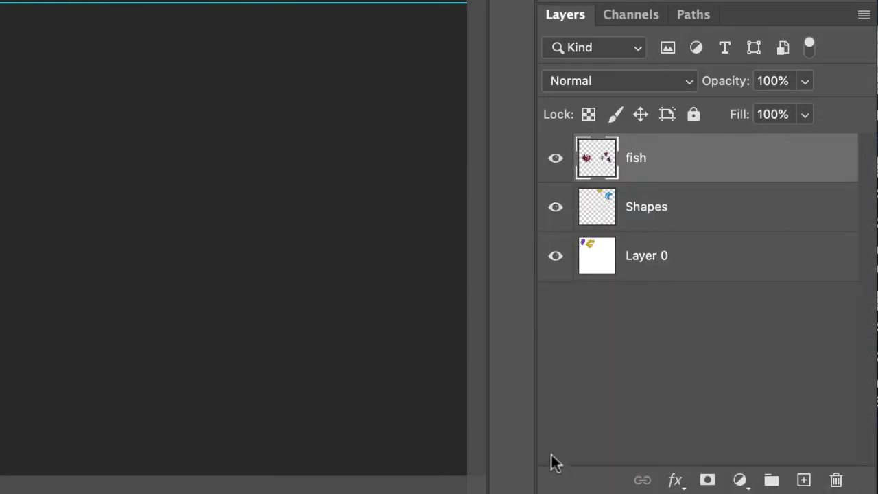
{"action": "mouse_move", "coordinate": [720, 182]}
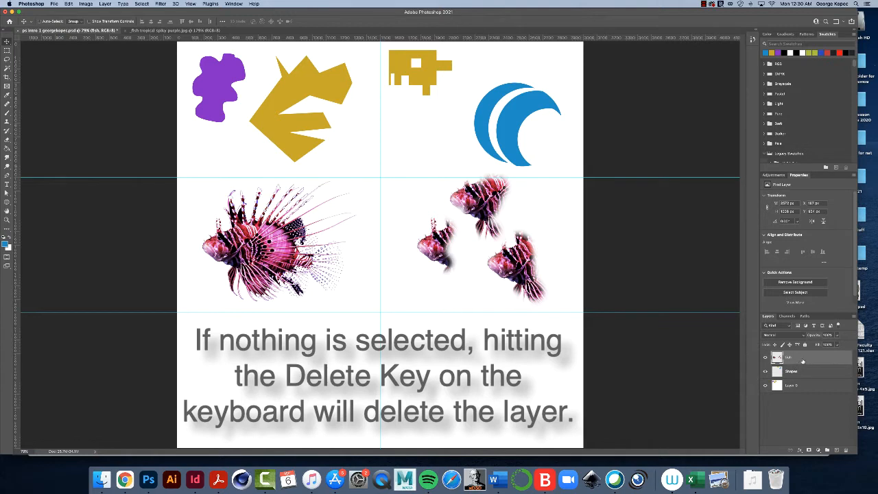
{"action": "key", "text": "Delete"}
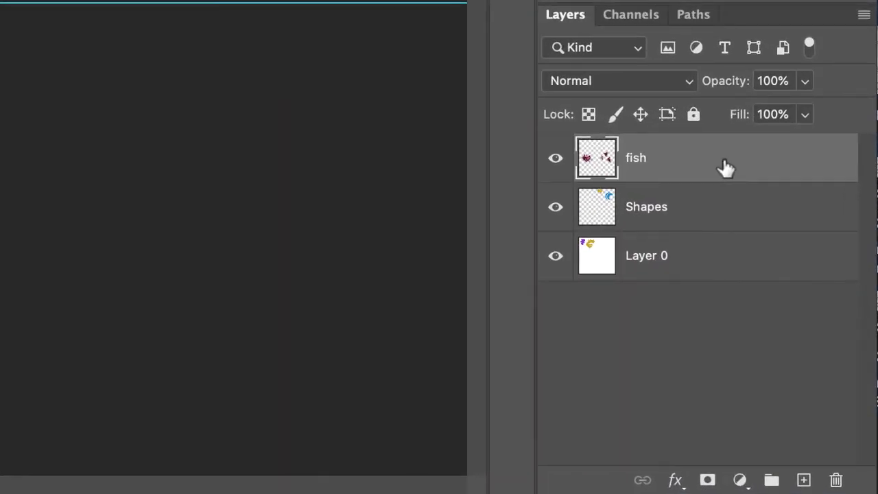
Step: Duplicate the fish layer into a fish copy layer above it
{"action": "left_click_drag", "start_coordinate": [726, 168], "coordinate": [787, 381]}
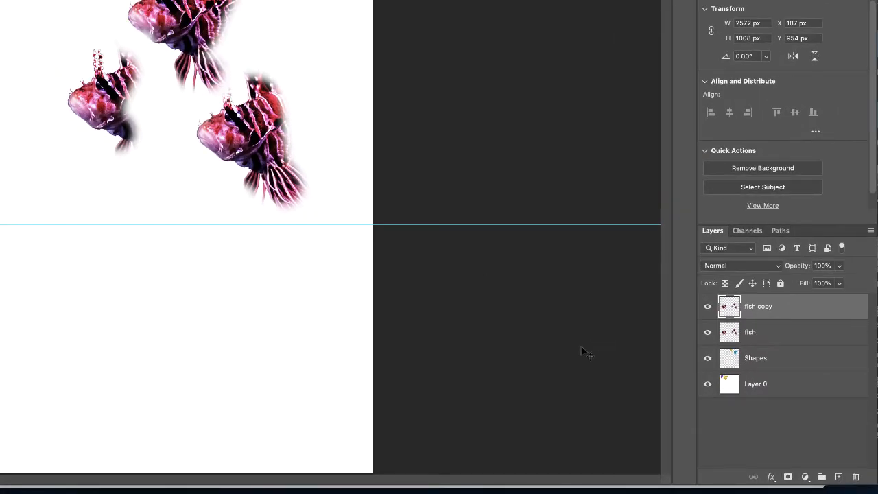
{"action": "mouse_move", "coordinate": [802, 347]}
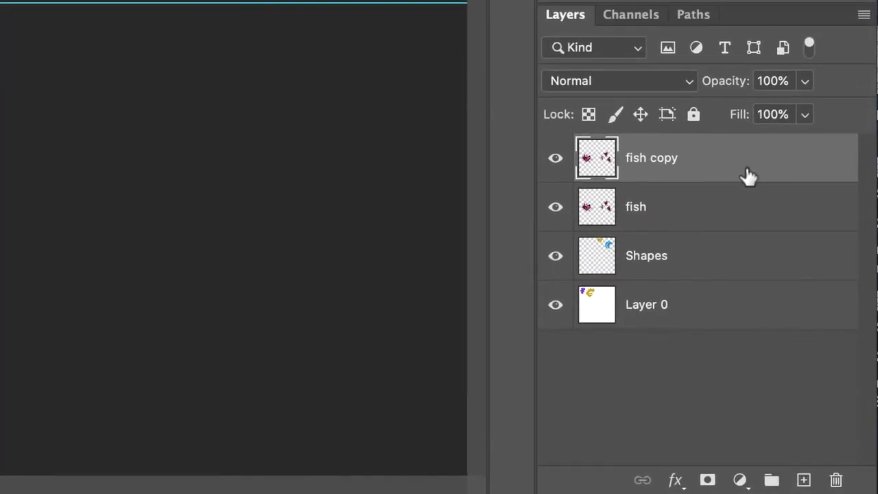
{"action": "mouse_move", "coordinate": [706, 175]}
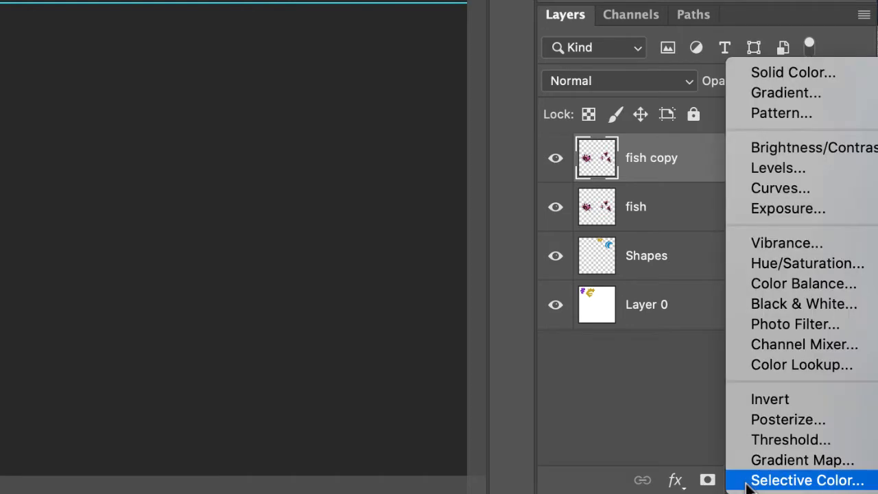
{"action": "mouse_move", "coordinate": [806, 303]}
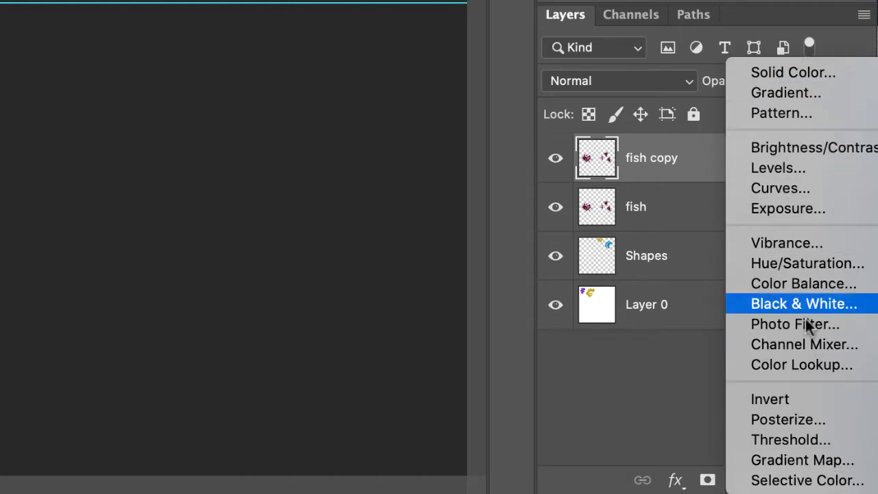
{"action": "mouse_move", "coordinate": [816, 459]}
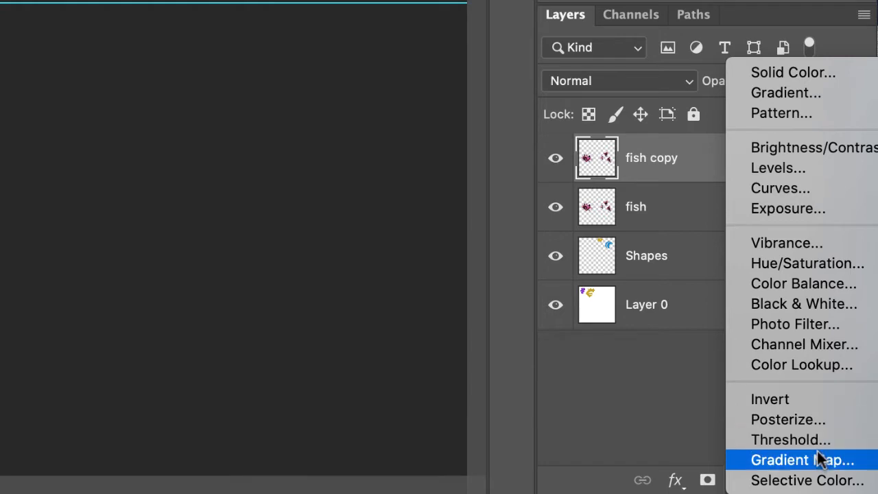
{"action": "mouse_move", "coordinate": [779, 167]}
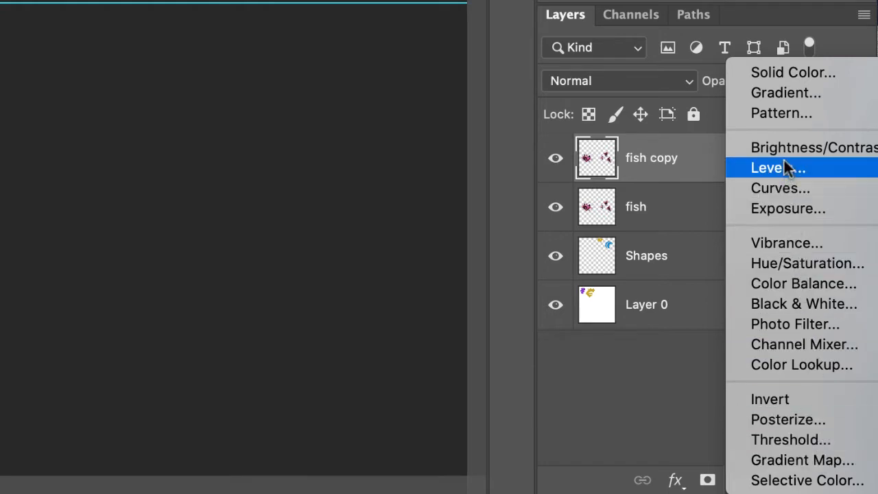
{"action": "mouse_move", "coordinate": [799, 374]}
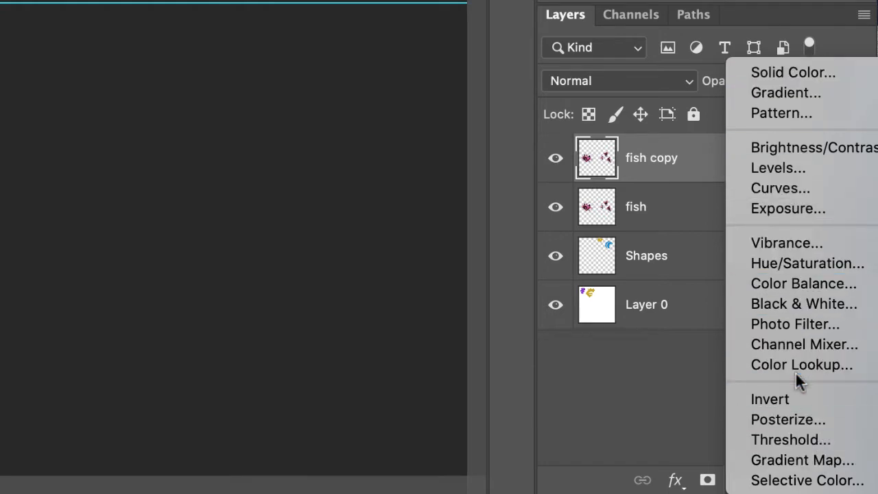
{"action": "mouse_move", "coordinate": [801, 364]}
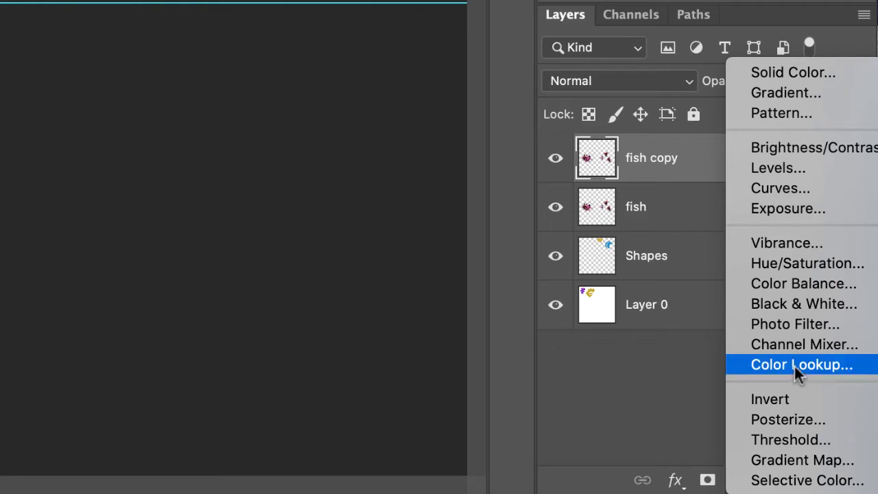
{"action": "mouse_move", "coordinate": [769, 399]}
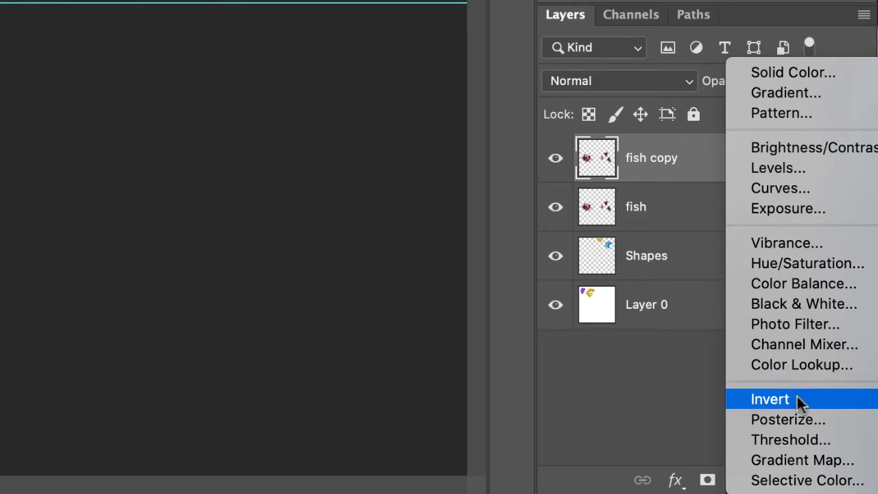
{"action": "mouse_move", "coordinate": [808, 263]}
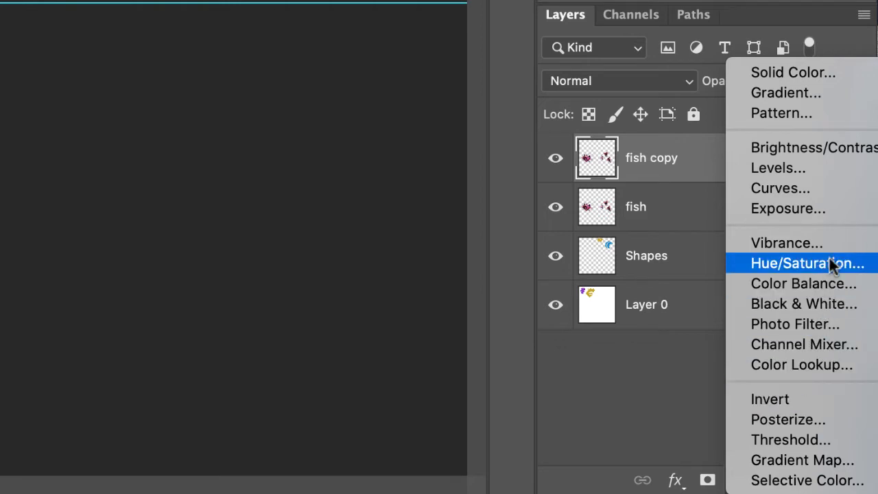
{"action": "mouse_move", "coordinate": [823, 274]}
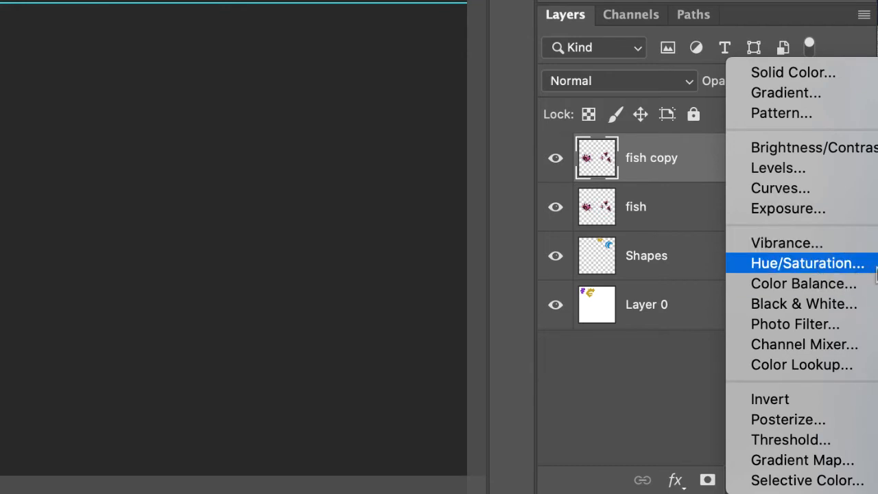
{"action": "mouse_move", "coordinate": [789, 207]}
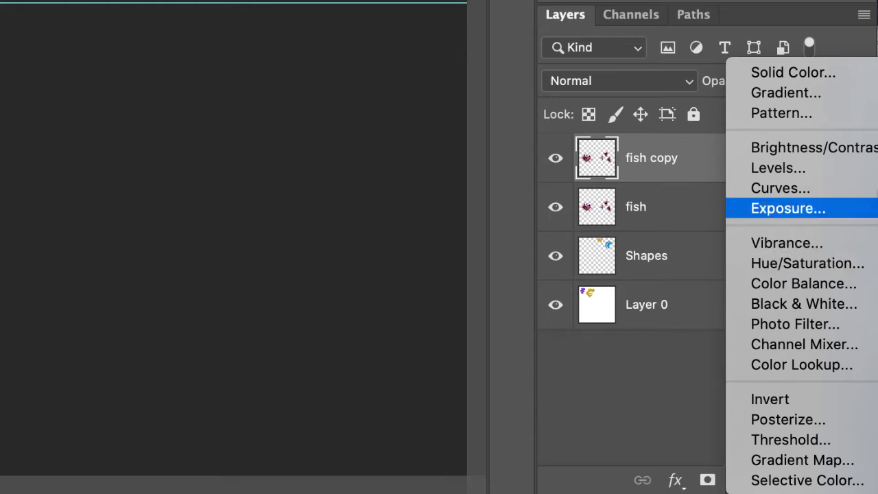
{"action": "mouse_move", "coordinate": [782, 112]}
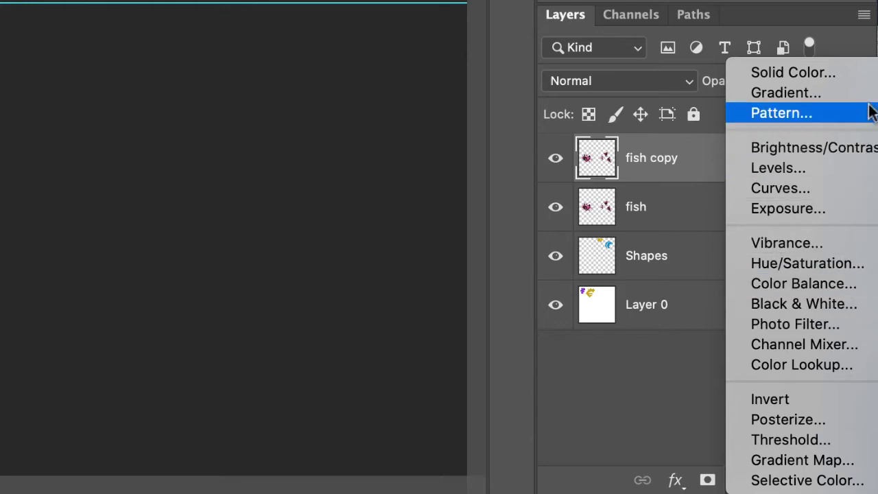
{"action": "mouse_move", "coordinate": [804, 284]}
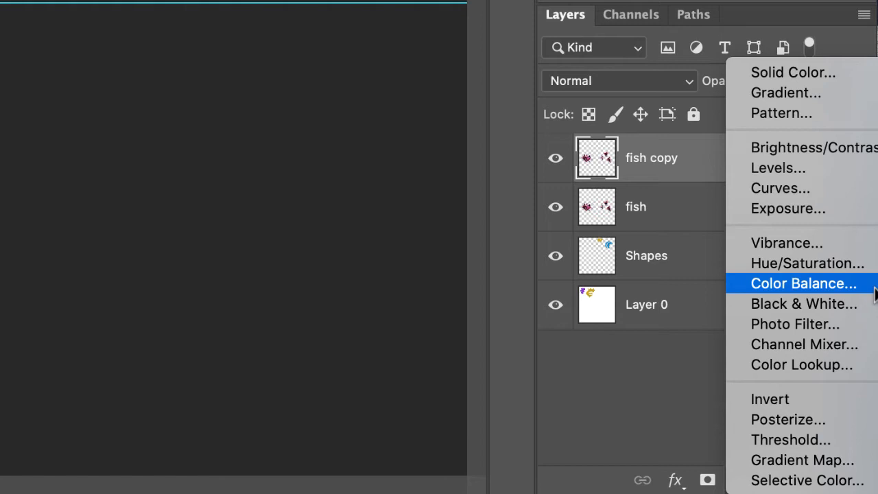
{"action": "mouse_move", "coordinate": [807, 263]}
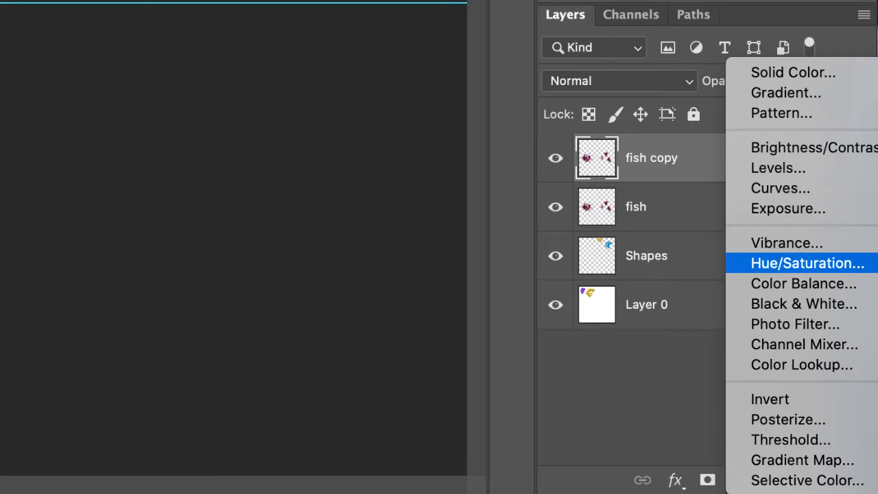
{"action": "left_click", "coordinate": [808, 262]}
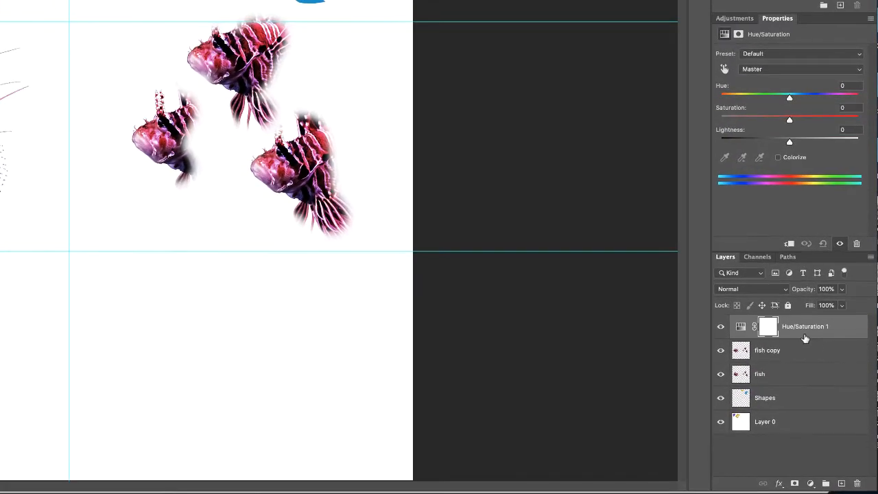
{"action": "mouse_move", "coordinate": [767, 358]}
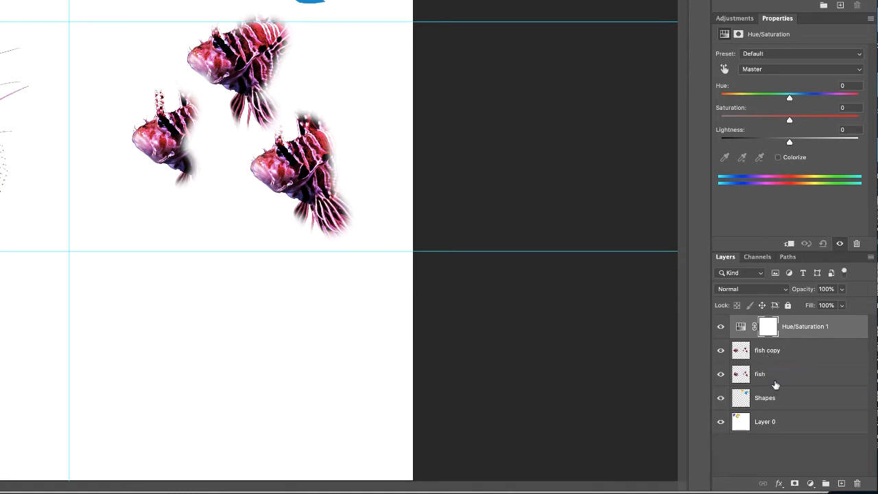
{"action": "mouse_move", "coordinate": [837, 124]}
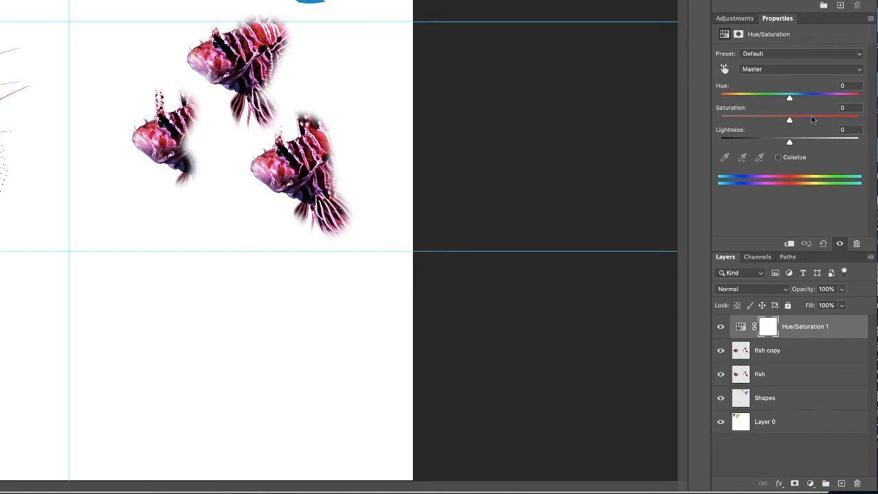
{"action": "mouse_move", "coordinate": [784, 148]}
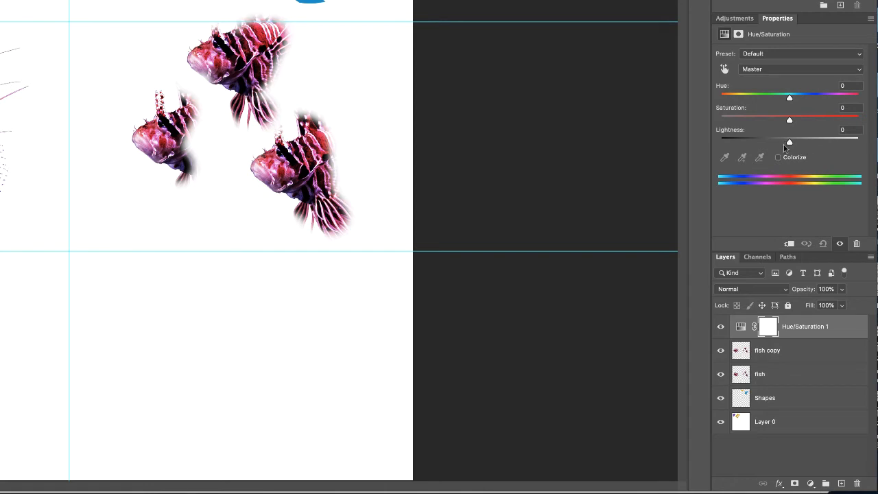
{"action": "mouse_move", "coordinate": [818, 149]}
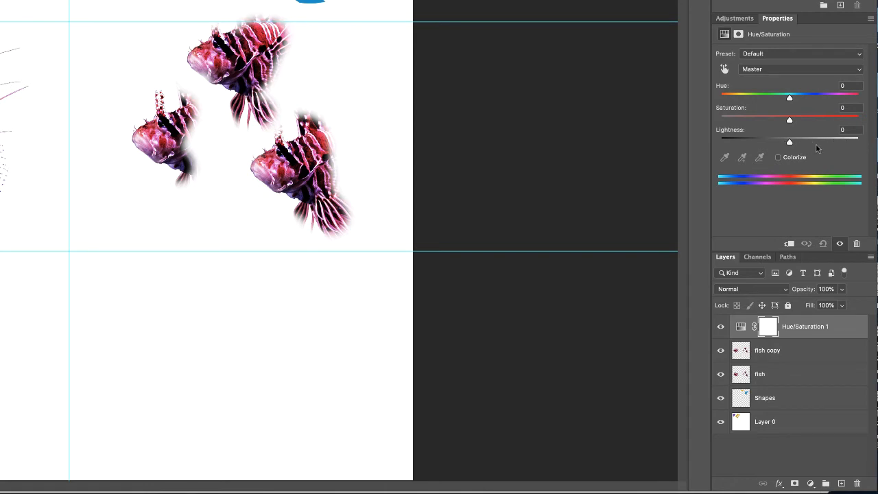
{"action": "mouse_move", "coordinate": [778, 142]}
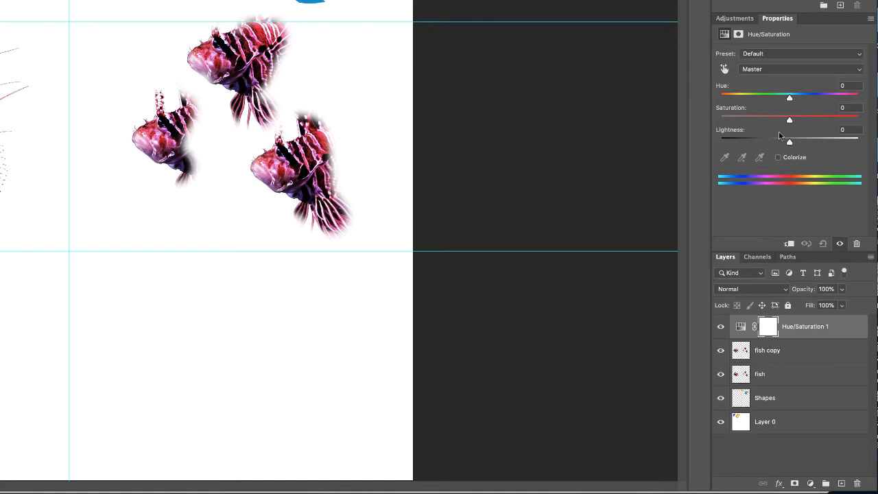
{"action": "mouse_move", "coordinate": [695, 177]}
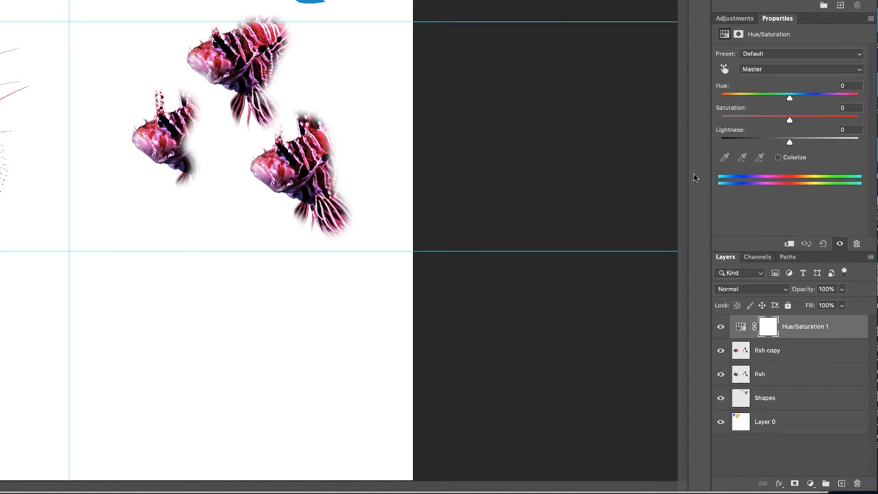
{"action": "mouse_move", "coordinate": [790, 101]}
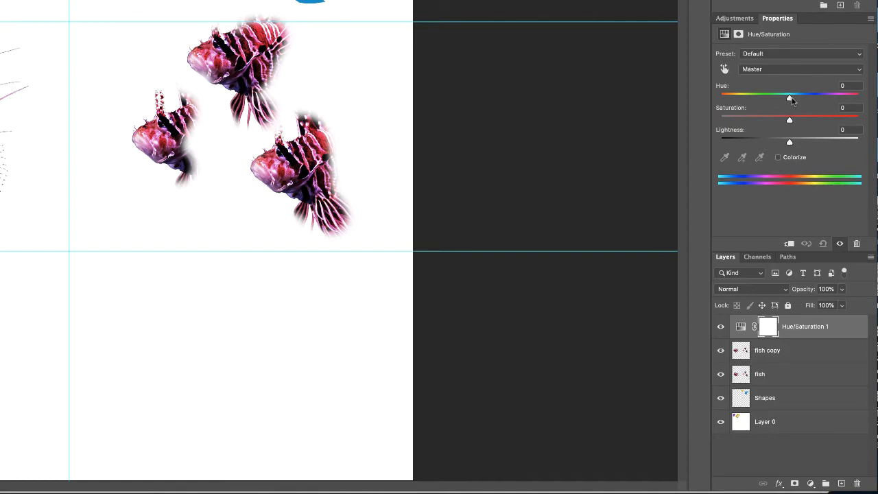
Step: Push the Hue/Saturation 1 hue slider to +180 so both lionfish turn green
{"action": "left_click_drag", "start_coordinate": [789, 97], "coordinate": [805, 97]}
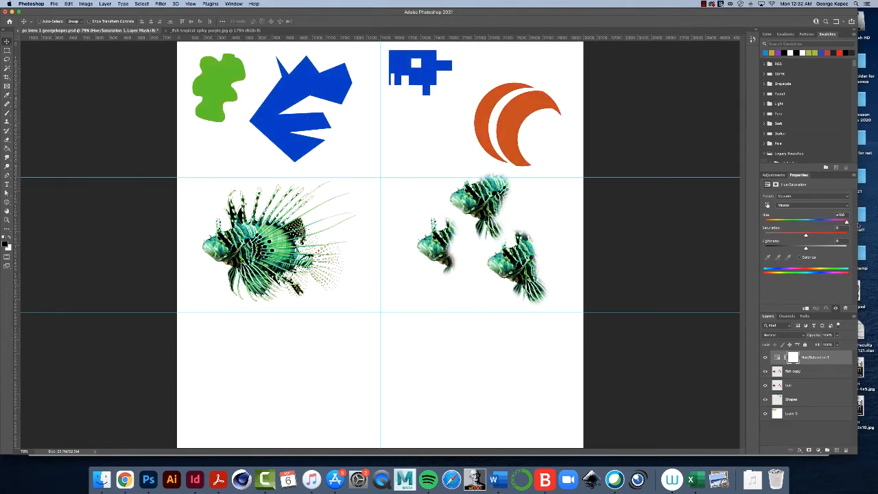
{"action": "mouse_move", "coordinate": [525, 215]}
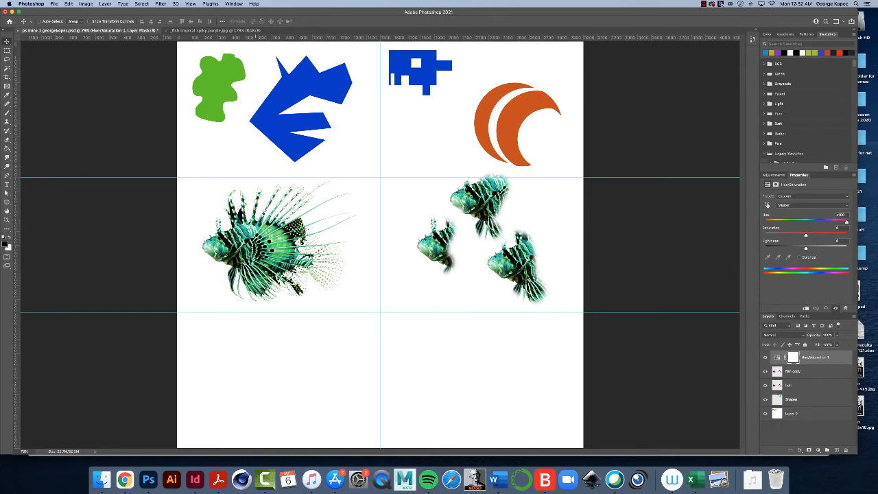
{"action": "mouse_move", "coordinate": [544, 264]}
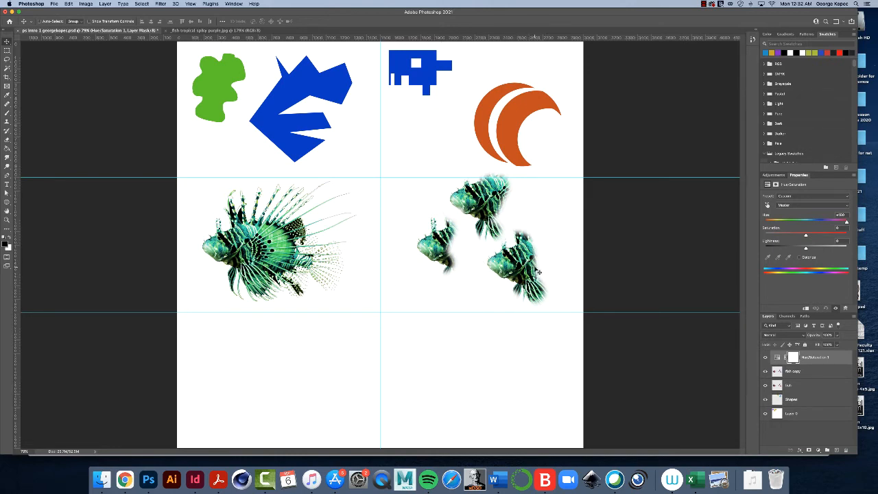
{"action": "mouse_move", "coordinate": [465, 132]}
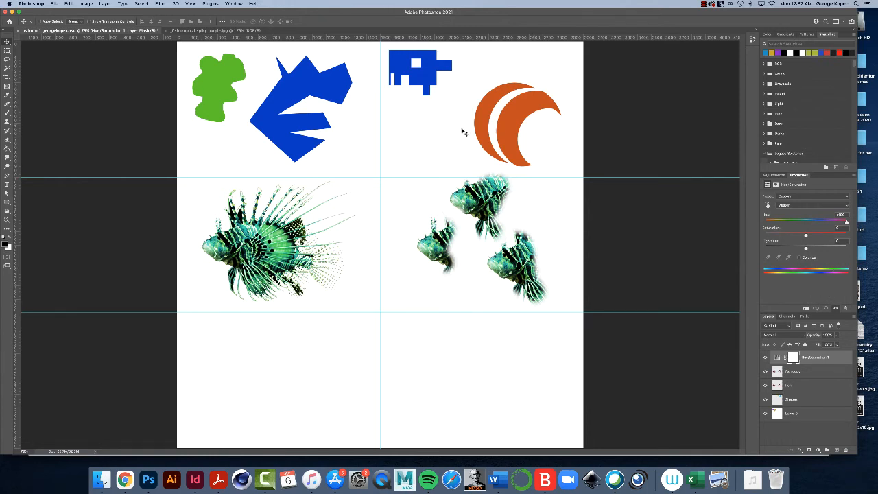
{"action": "mouse_move", "coordinate": [650, 346]}
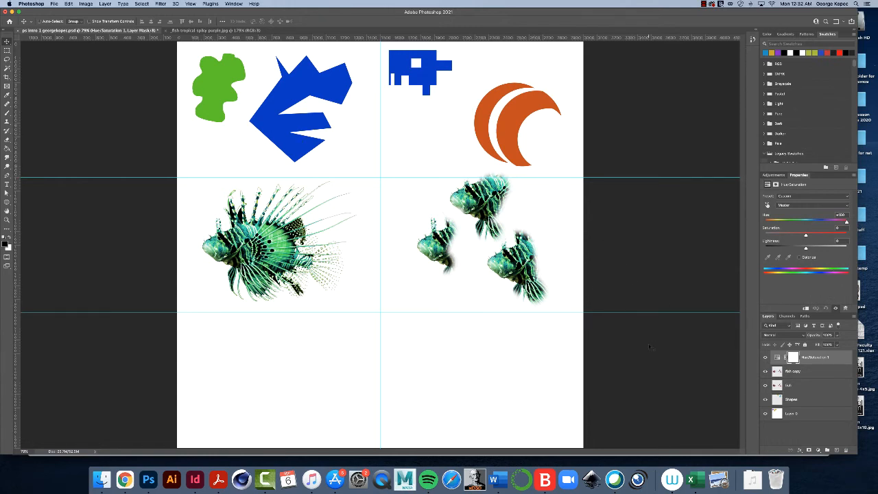
{"action": "mouse_move", "coordinate": [832, 290]}
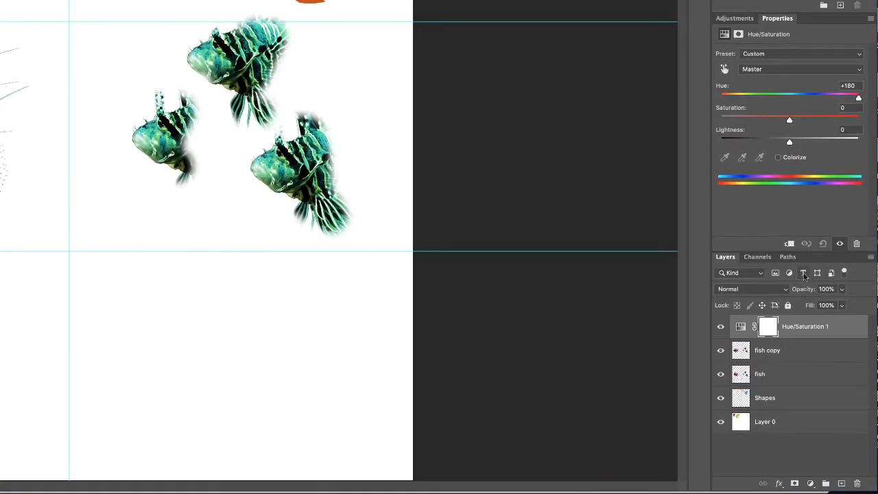
{"action": "mouse_move", "coordinate": [793, 252]}
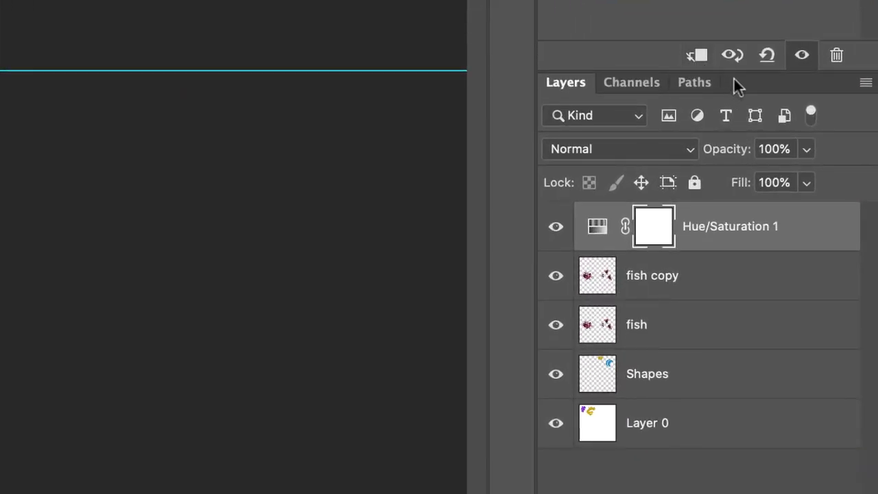
{"action": "mouse_move", "coordinate": [738, 82]}
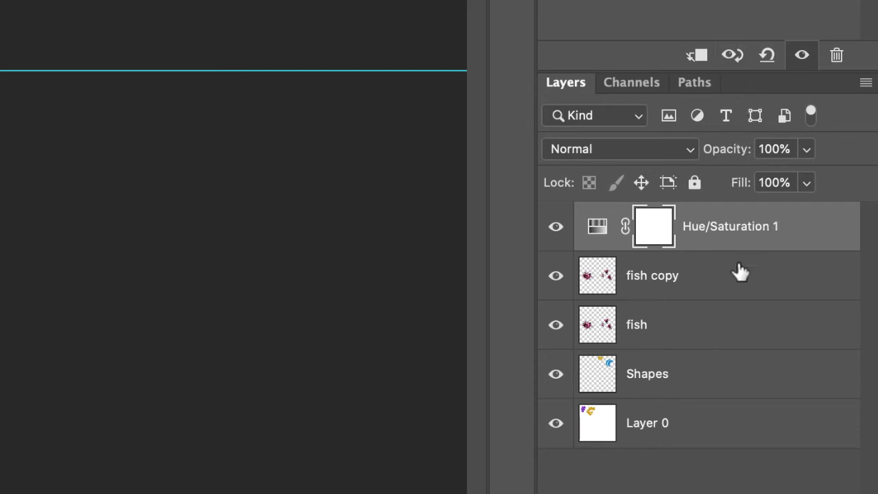
{"action": "mouse_move", "coordinate": [754, 252]}
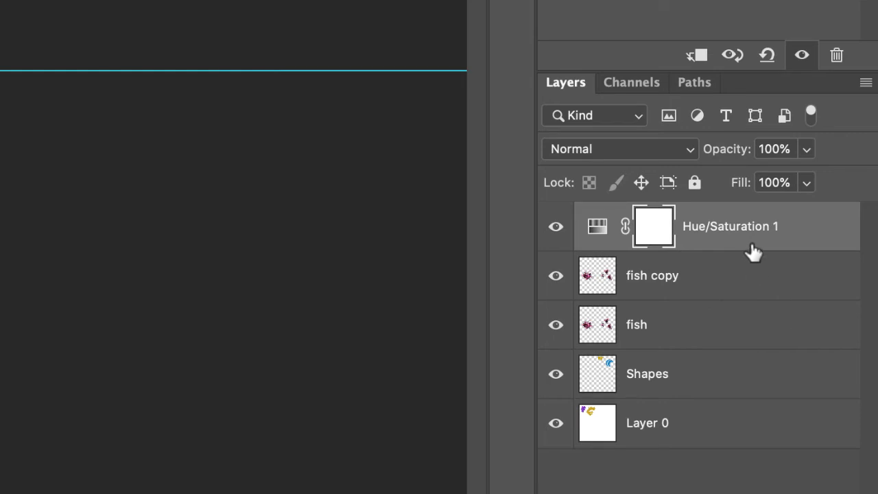
{"action": "mouse_move", "coordinate": [796, 137]}
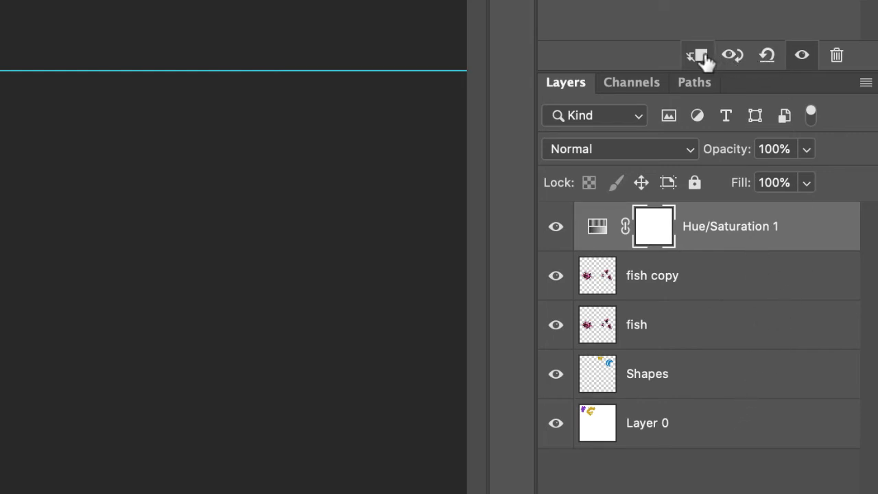
Step: Clip Hue/Saturation 1 to the fish copy layer as a clipping mask
{"action": "left_click", "coordinate": [698, 55]}
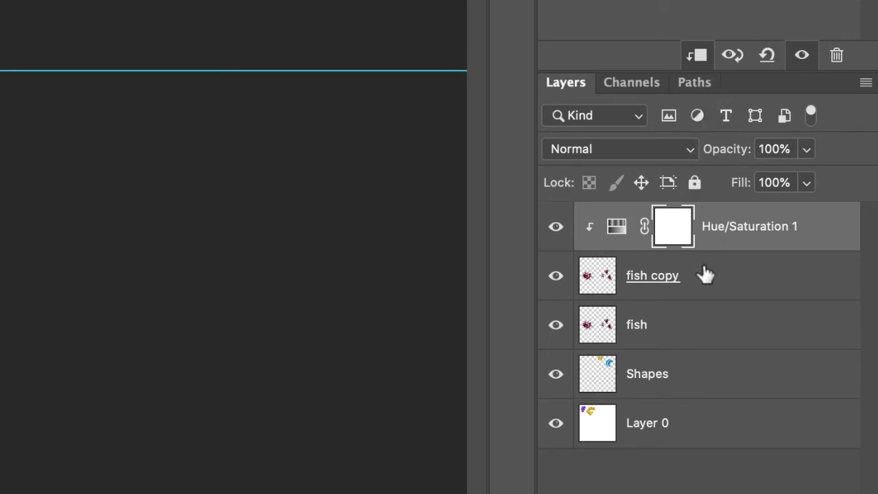
{"action": "mouse_move", "coordinate": [618, 240]}
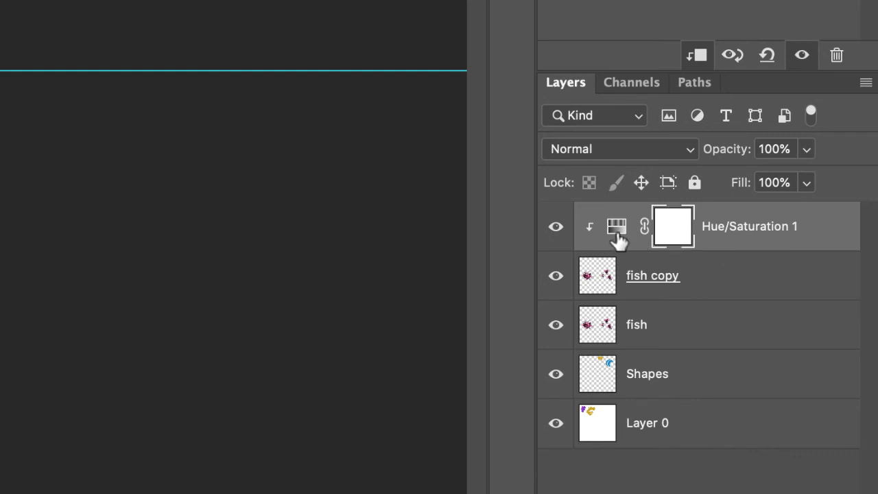
{"action": "mouse_move", "coordinate": [596, 242]}
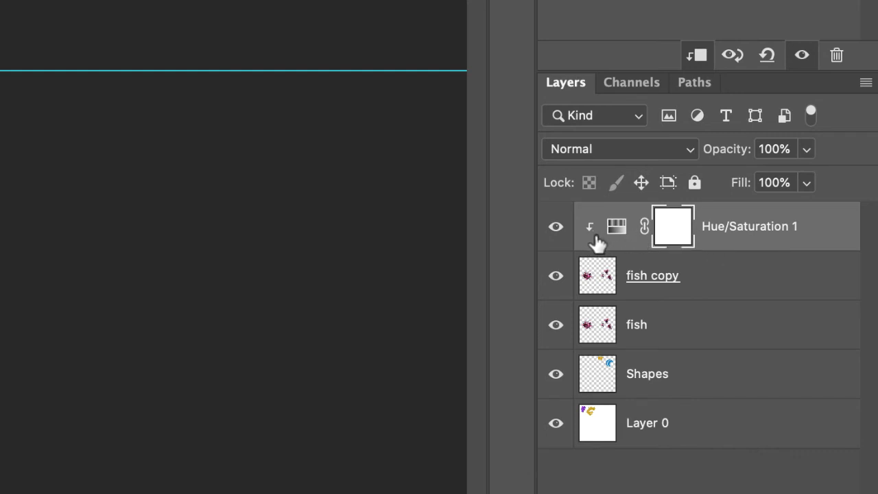
{"action": "mouse_move", "coordinate": [603, 237]}
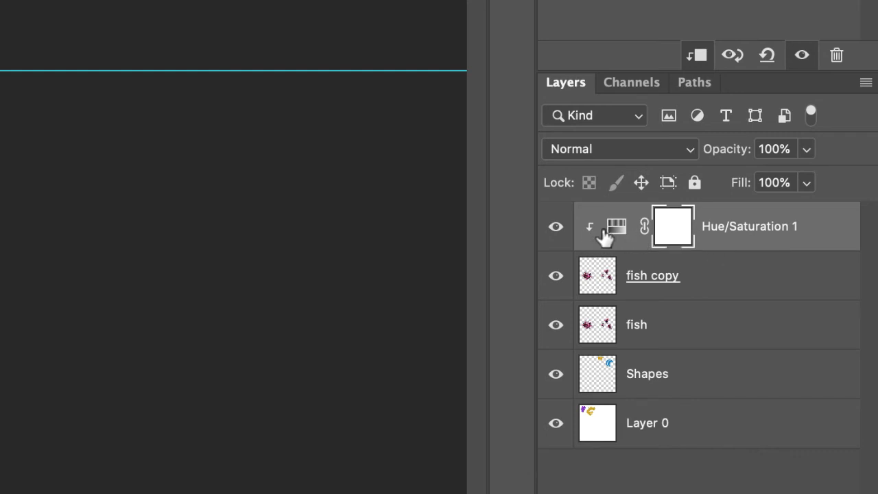
{"action": "mouse_move", "coordinate": [611, 255]}
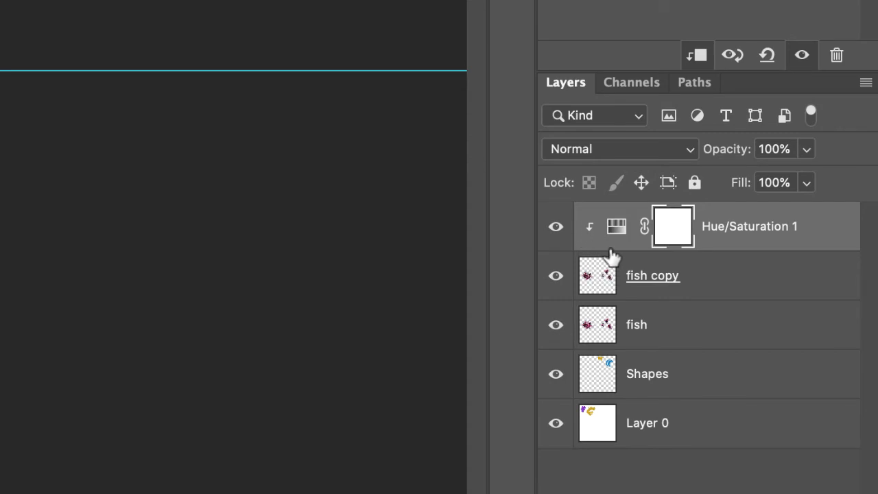
{"action": "mouse_move", "coordinate": [665, 288]}
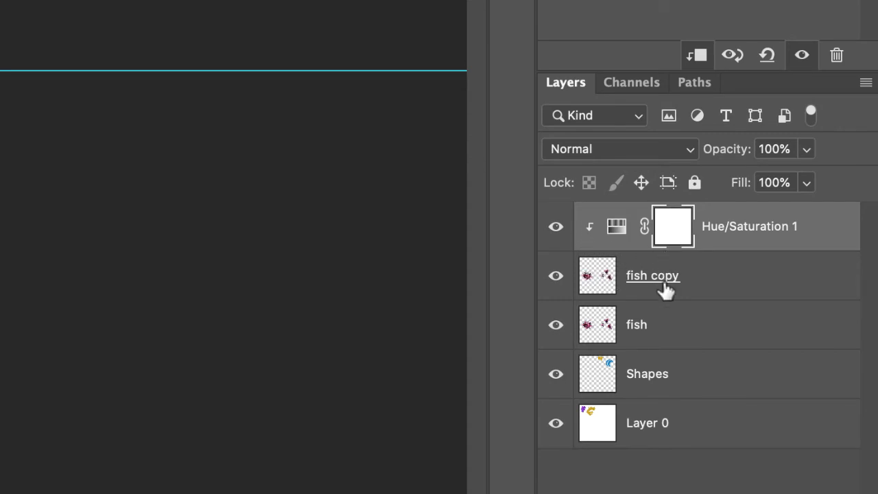
{"action": "mouse_move", "coordinate": [822, 203]}
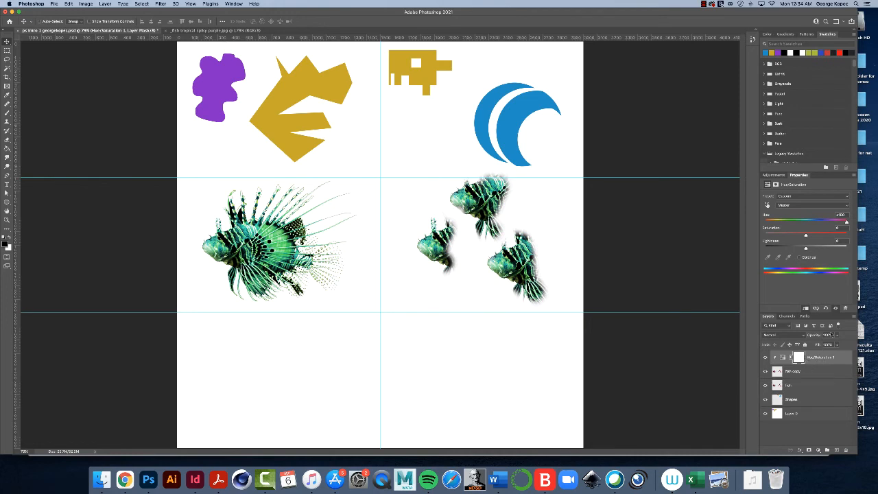
{"action": "mouse_move", "coordinate": [846, 225]}
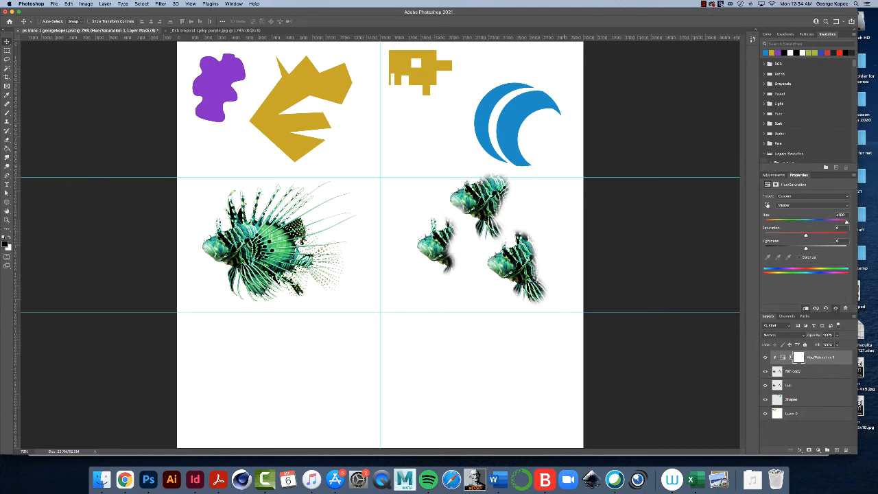
{"action": "mouse_move", "coordinate": [549, 236]}
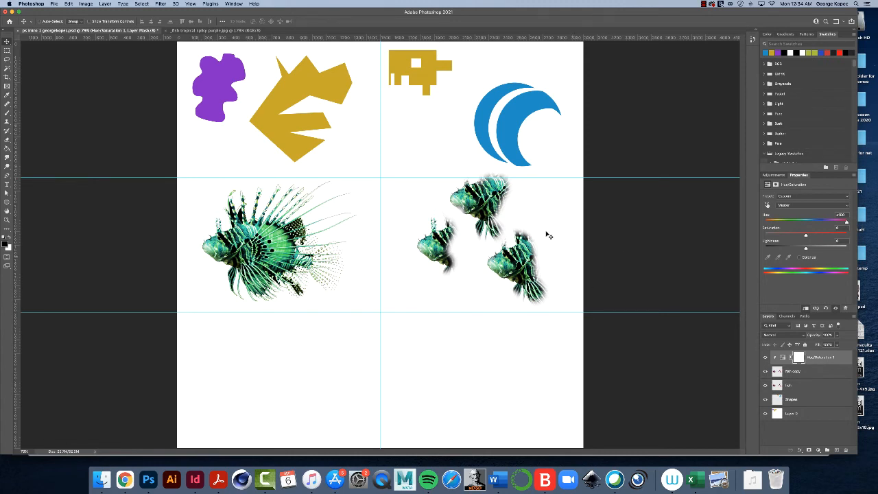
{"action": "mouse_move", "coordinate": [587, 274]}
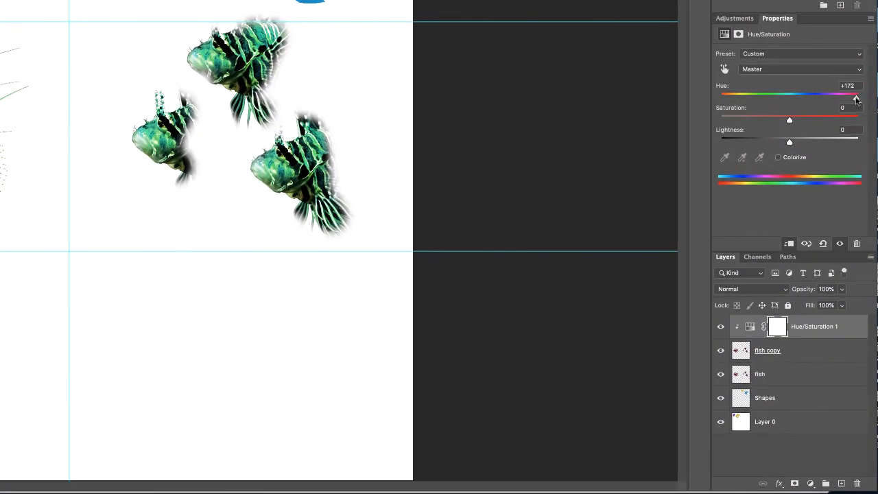
Step: Set hue to +180, boost saturation, then lower it to about +25
{"action": "left_click_drag", "start_coordinate": [855, 96], "coordinate": [858, 96]}
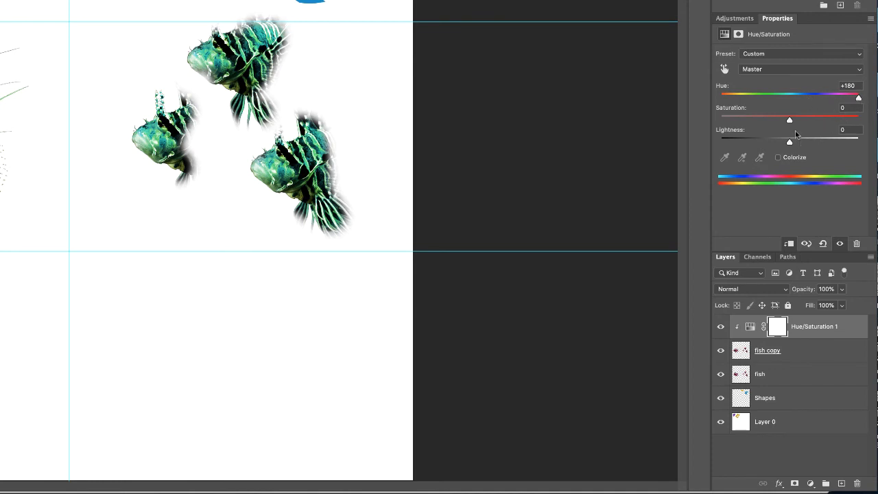
{"action": "left_click_drag", "start_coordinate": [789, 119], "coordinate": [832, 119]}
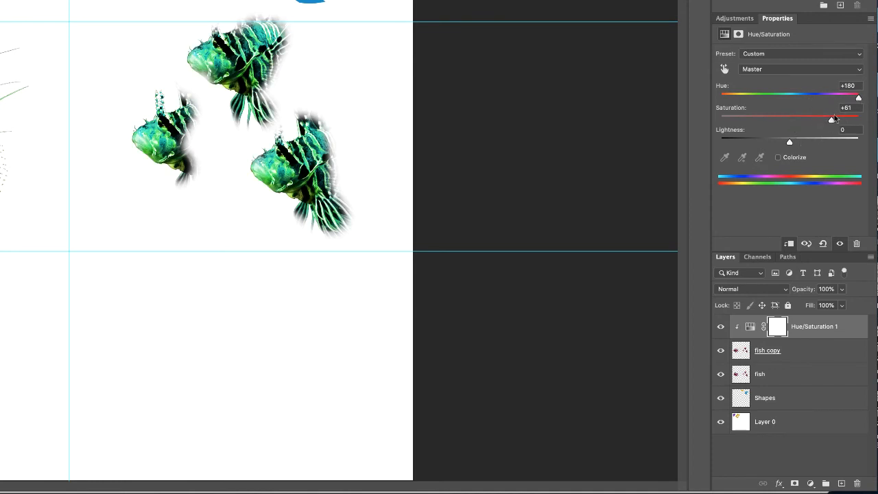
{"action": "left_click_drag", "start_coordinate": [831, 116], "coordinate": [849, 116]}
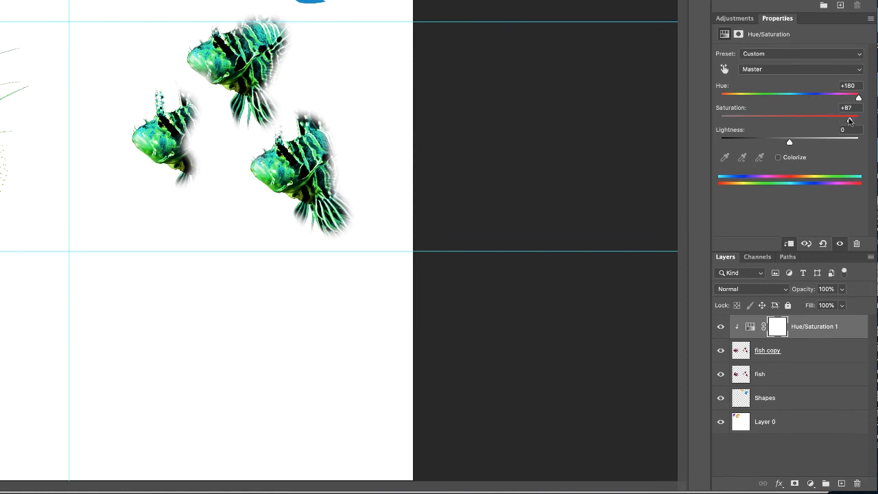
{"action": "left_click_drag", "start_coordinate": [858, 115], "coordinate": [807, 116]}
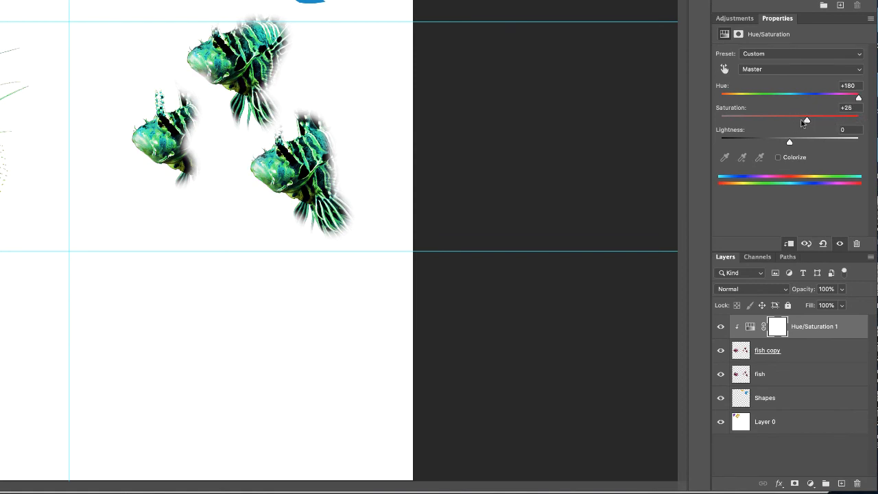
{"action": "left_click_drag", "start_coordinate": [807, 120], "coordinate": [799, 120]}
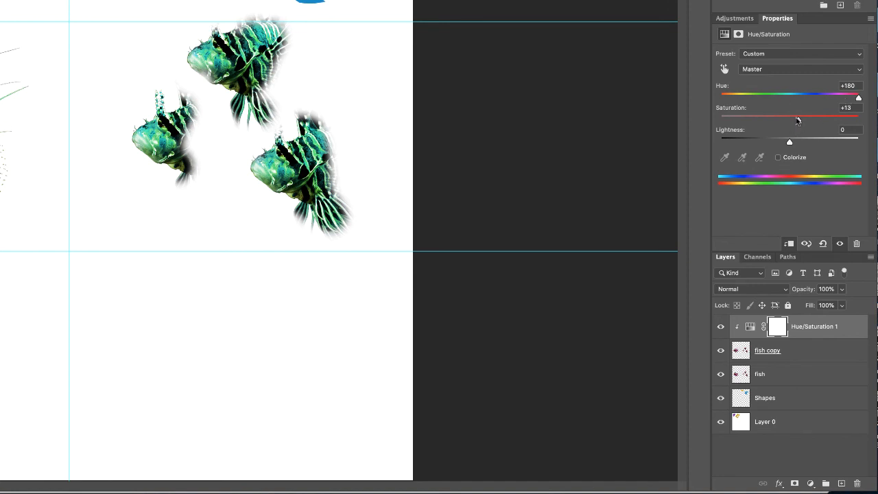
Step: Drain the fish to gray, then settle on saturation +4 and hue +16
{"action": "left_click_drag", "start_coordinate": [797, 116], "coordinate": [755, 115]}
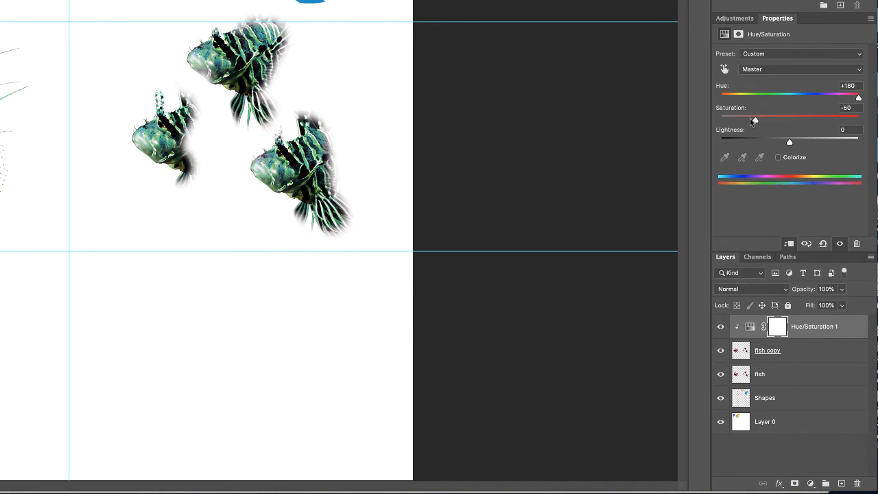
{"action": "left_click_drag", "start_coordinate": [754, 118], "coordinate": [720, 119]}
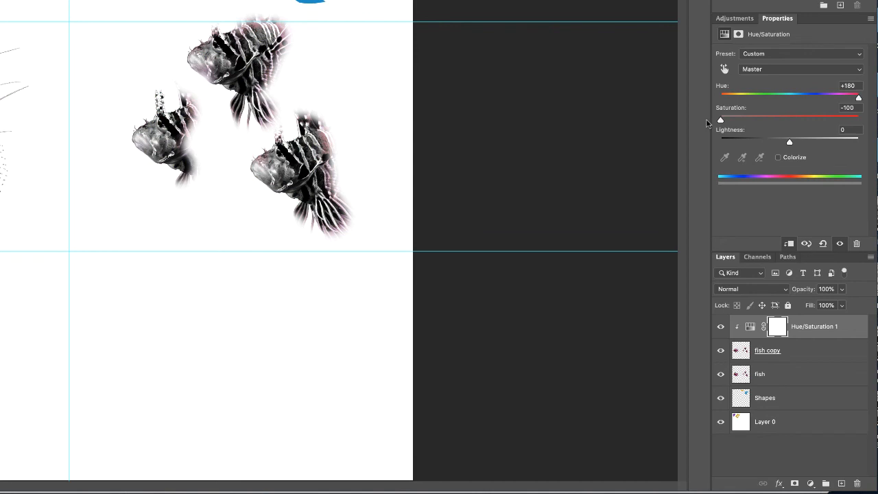
{"action": "left_click_drag", "start_coordinate": [720, 120], "coordinate": [725, 121]}
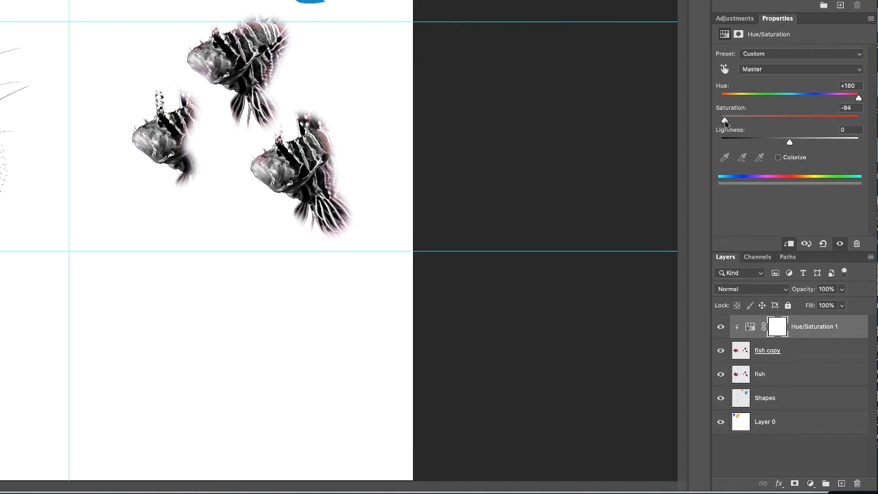
{"action": "left_click_drag", "start_coordinate": [722, 118], "coordinate": [792, 118]}
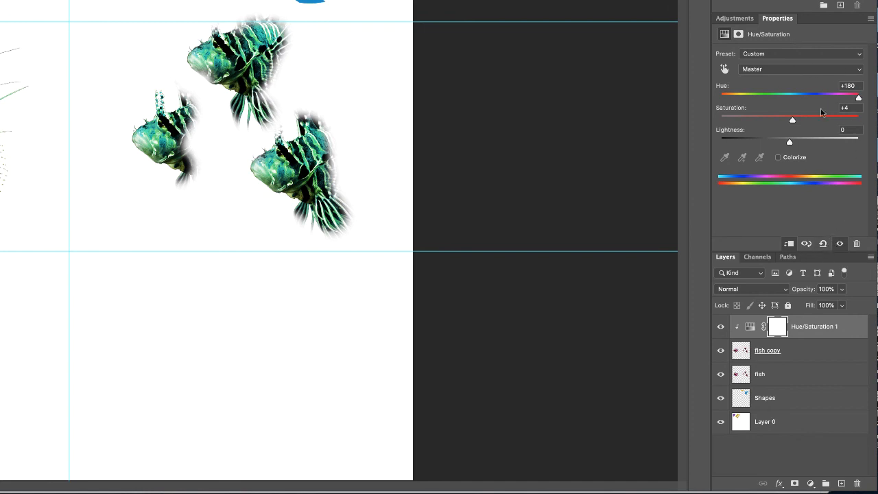
{"action": "mouse_move", "coordinate": [857, 105]}
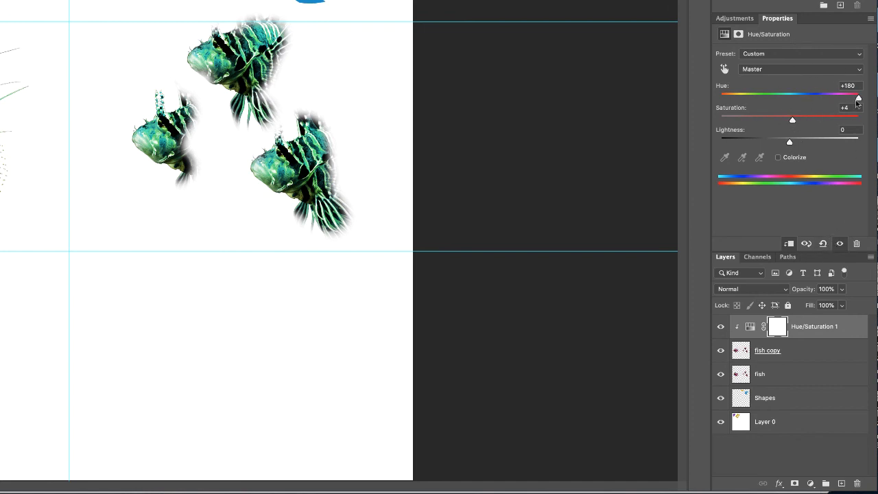
{"action": "left_click_drag", "start_coordinate": [857, 96], "coordinate": [801, 95]}
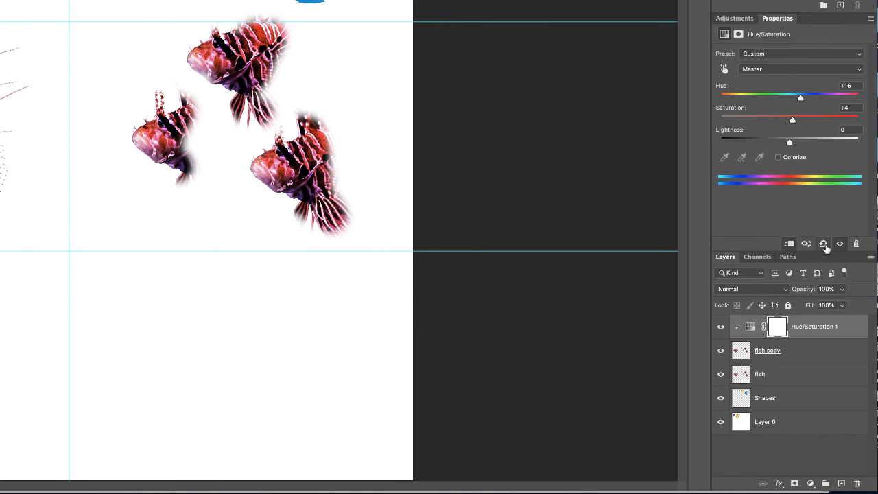
{"action": "mouse_move", "coordinate": [824, 243]}
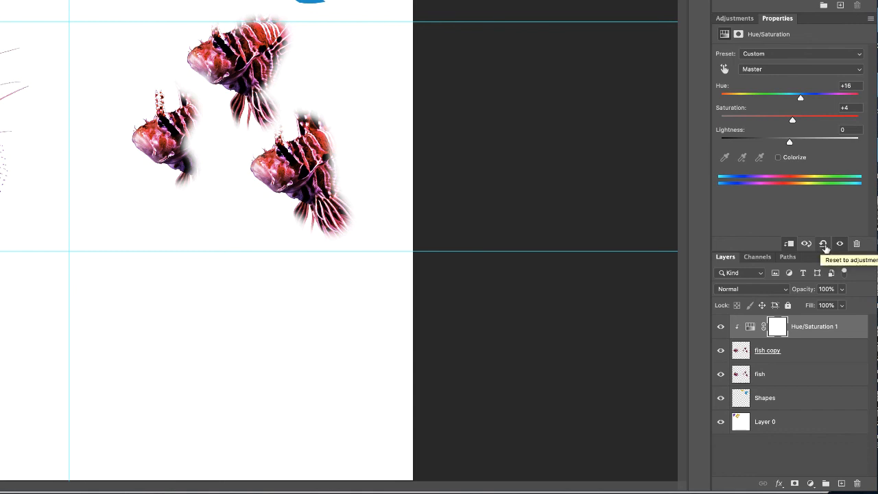
Step: Reset Hue/Saturation 1 to defaults and push hue back to +180
{"action": "left_click", "coordinate": [822, 244]}
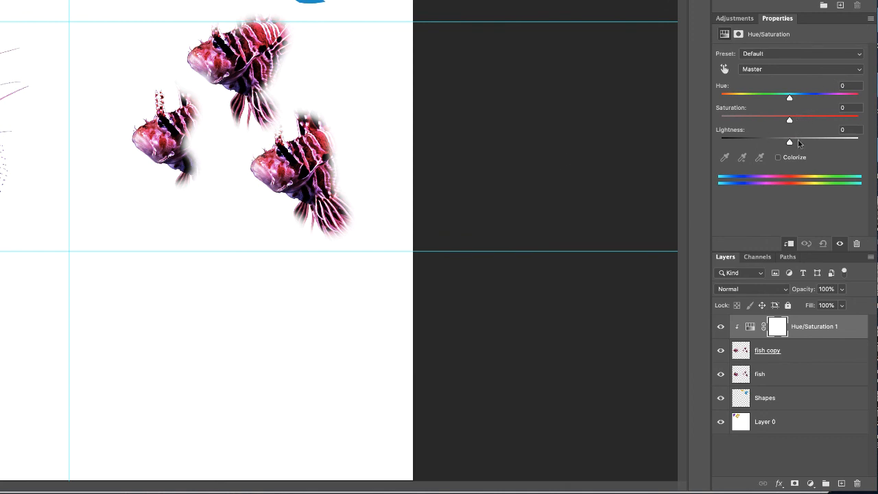
{"action": "mouse_move", "coordinate": [790, 100]}
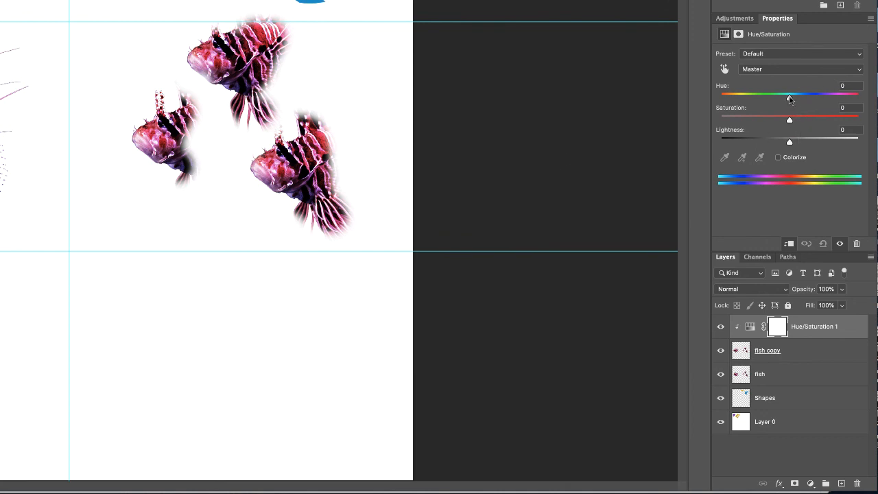
{"action": "left_click_drag", "start_coordinate": [789, 96], "coordinate": [858, 96]}
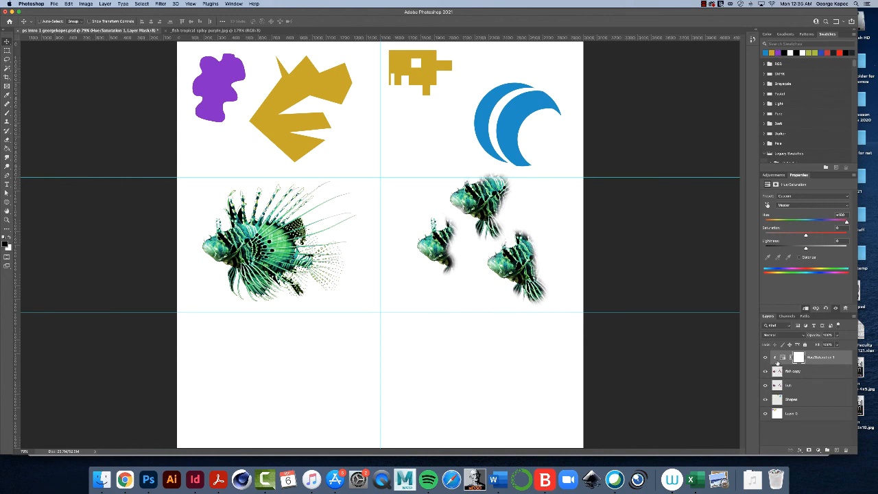
{"action": "mouse_move", "coordinate": [688, 279]}
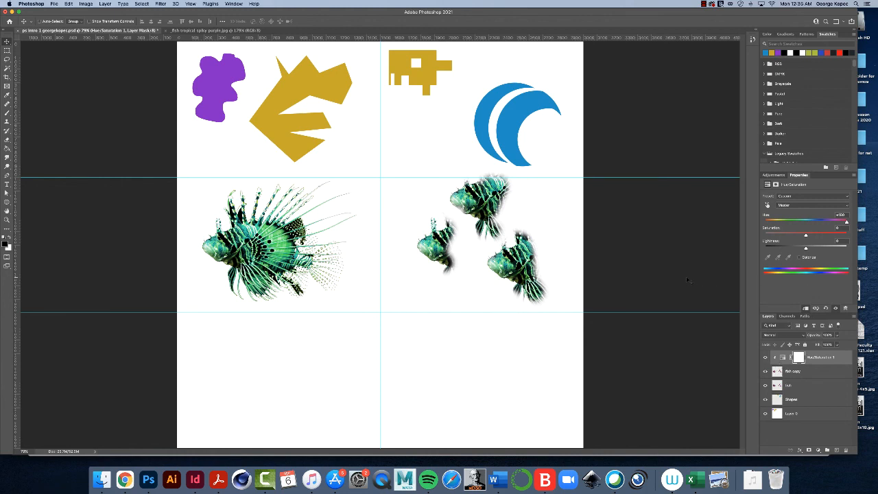